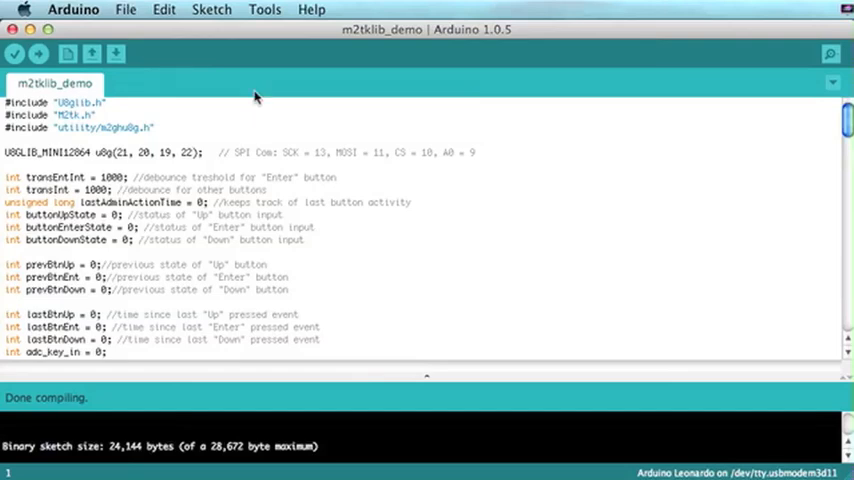
# Choose Arduino Leonardo as the target board from the Tools > Board list
pyautogui.click(264, 8)
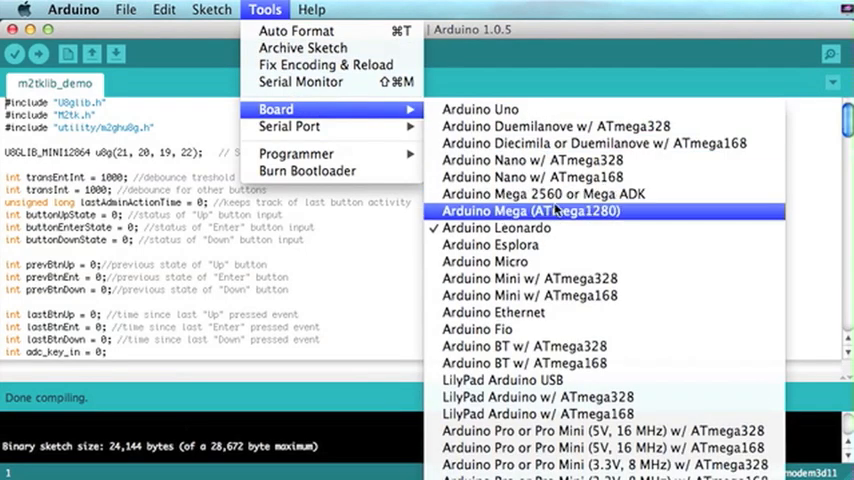
pyautogui.moveTo(504, 228)
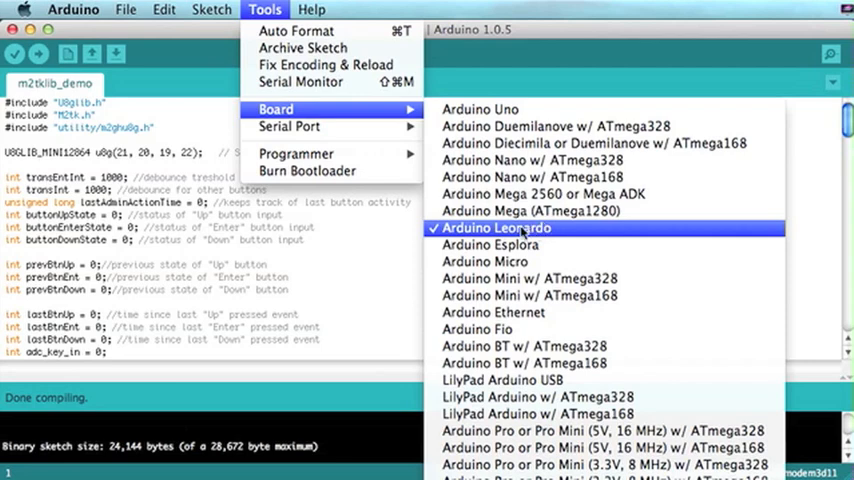
pyautogui.click(498, 228)
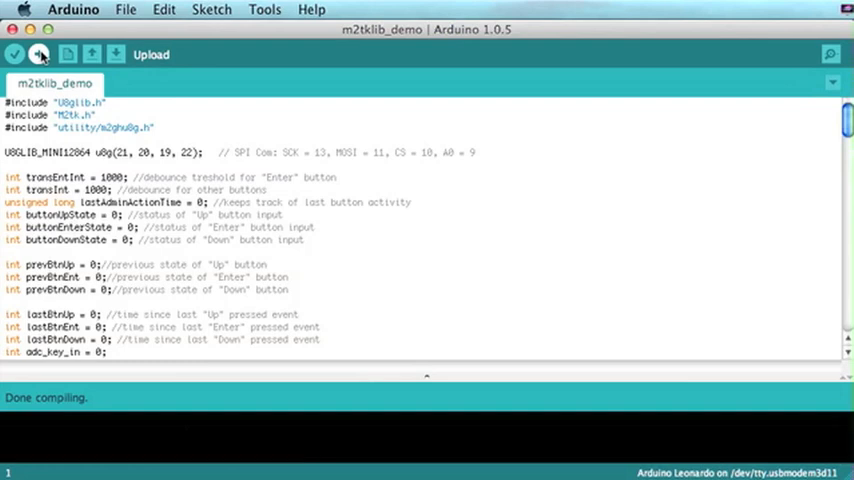
# Compile and upload m2tklib_demo so the Industruino LCD shows the Apple/Banana menu
pyautogui.click(40, 54)
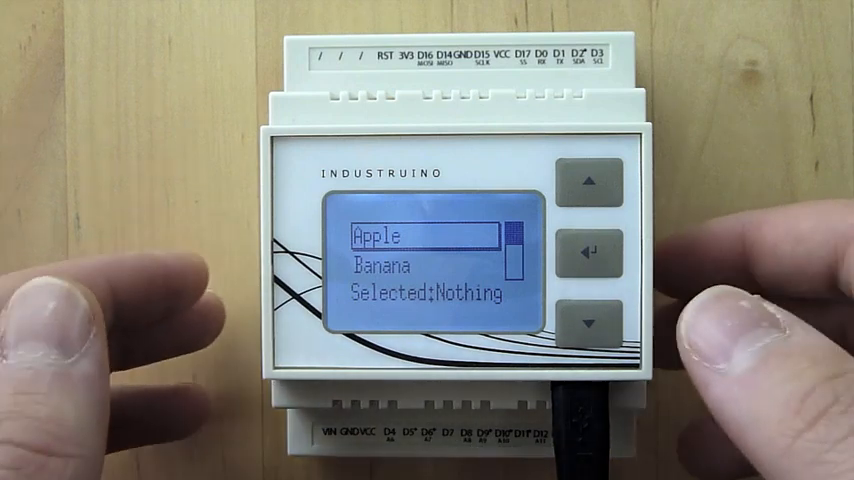
# Step through the fruit menu with the panel buttons until the display shows Banana selected
pyautogui.click(590, 324)
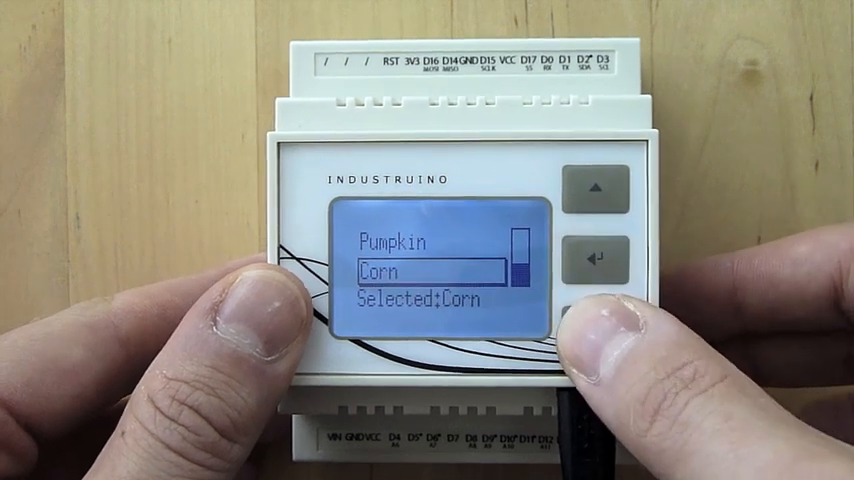
pyautogui.click(596, 258)
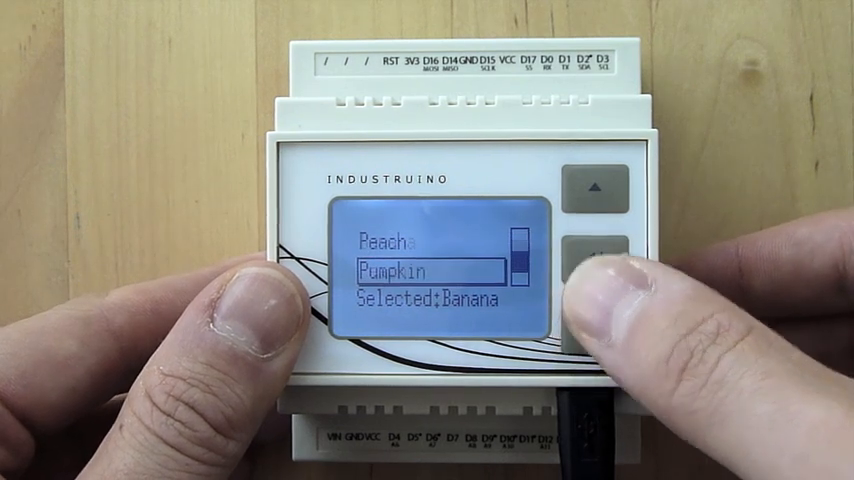